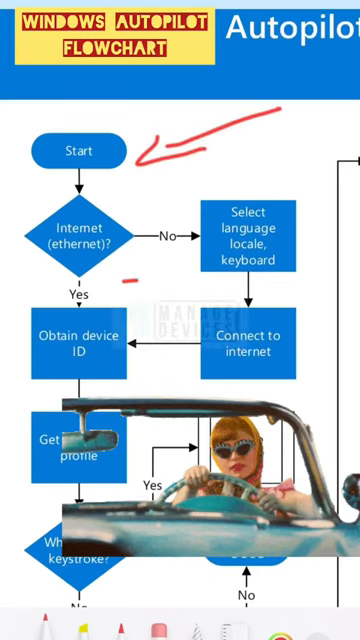
pyautogui.scroll(-3)
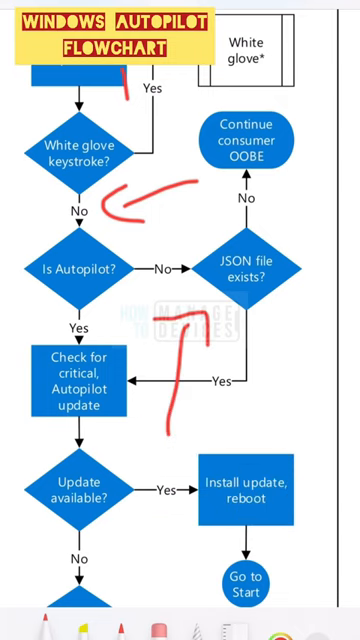
pyautogui.scroll(-3)
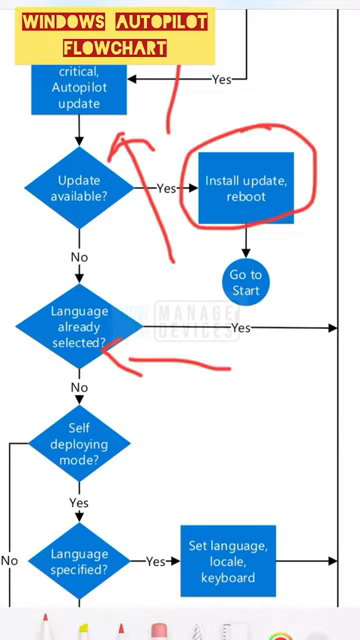
pyautogui.scroll(-3)
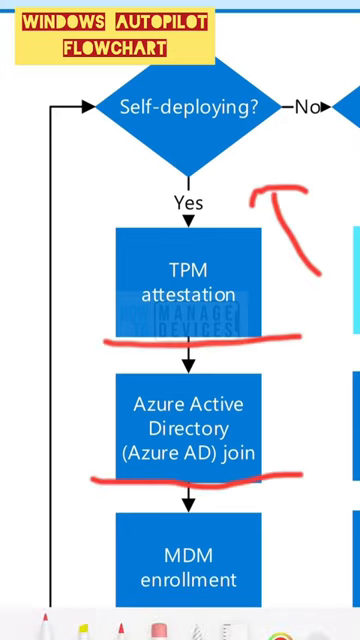
pyautogui.scroll(-3)
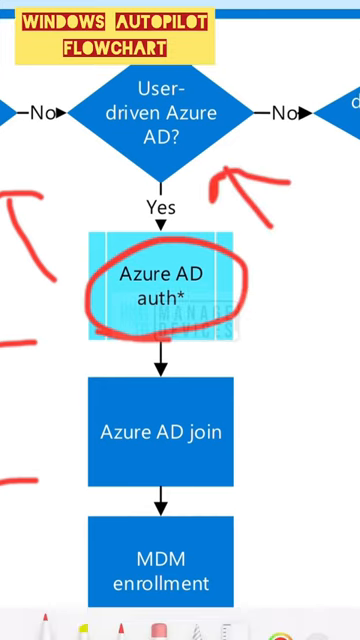
pyautogui.scroll(-3)
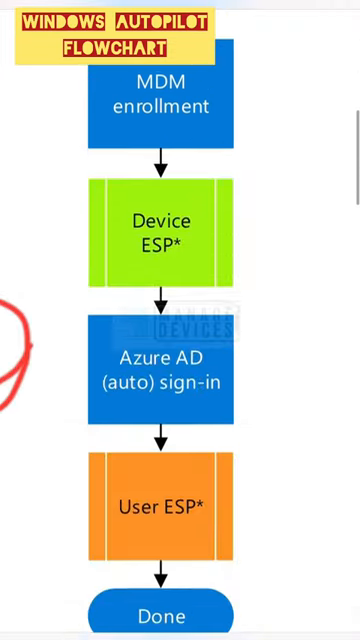